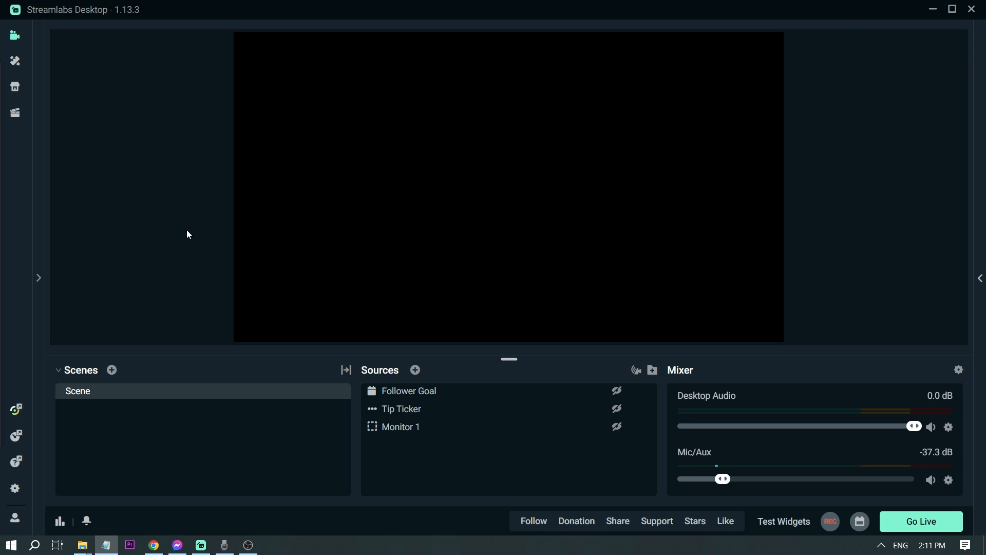
mouse_move(440, 384)
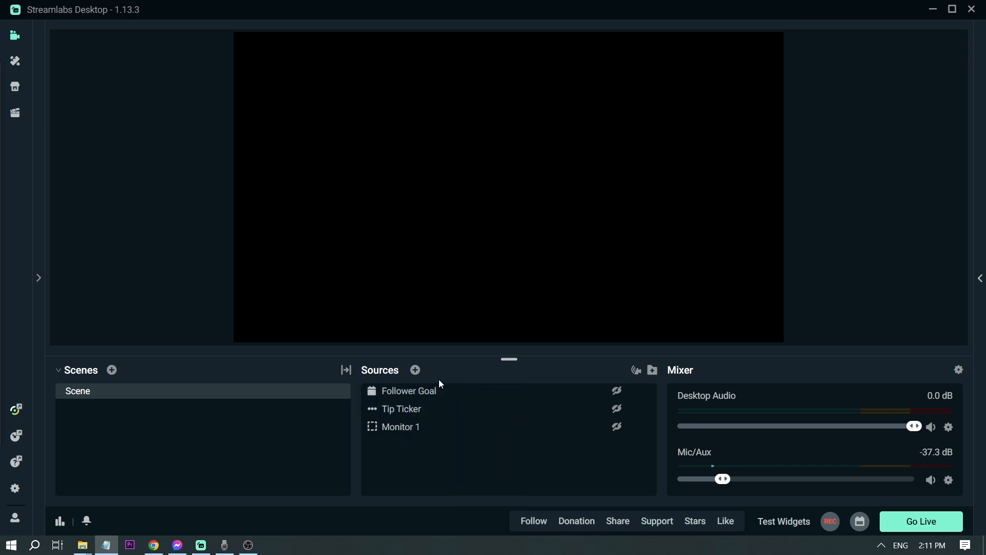
- Open the add-source catalog on the Widgets category and choose Alertbox
left_click(414, 370)
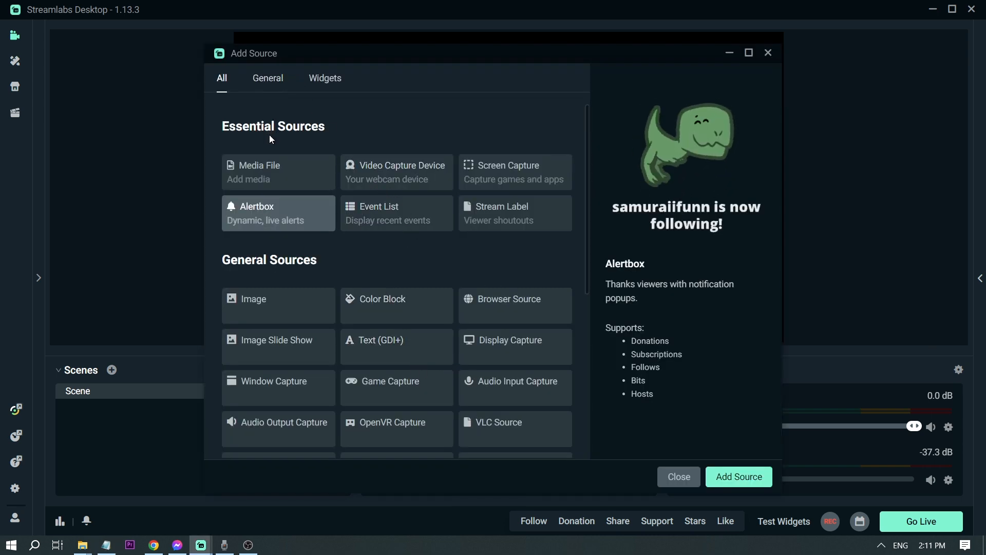
scroll("down", 3)
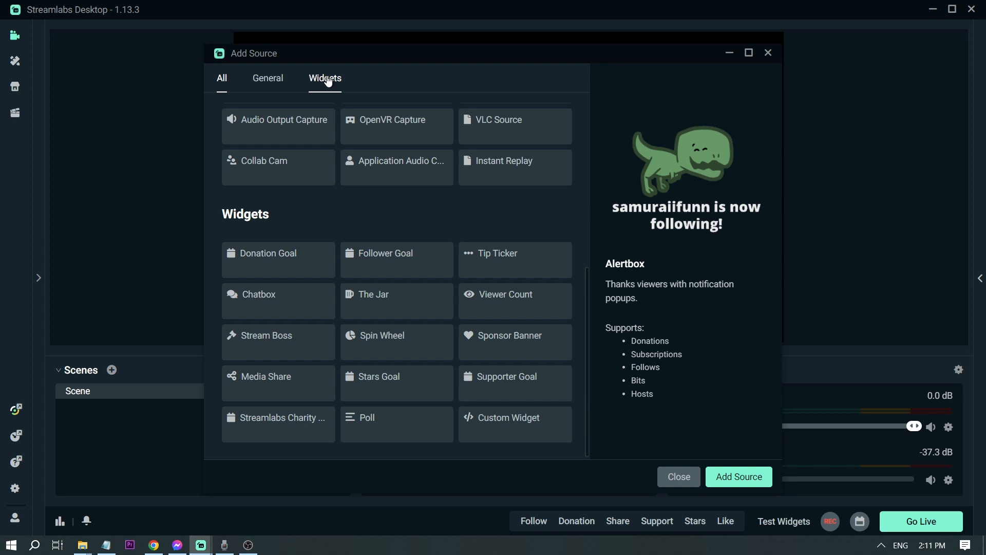
left_click(325, 79)
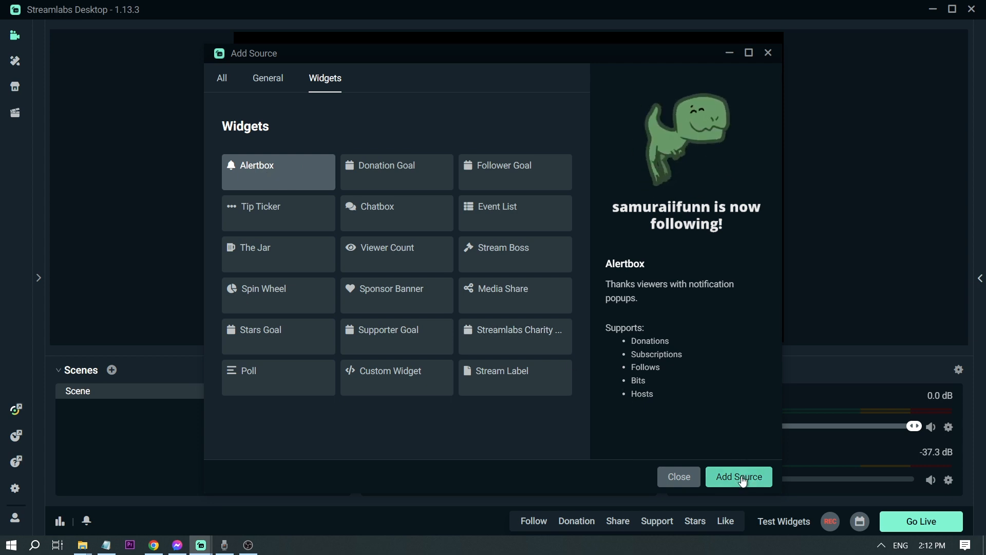
- Add the Alertbox widget and select its 'Alertbox' source name for editing
left_click(739, 477)
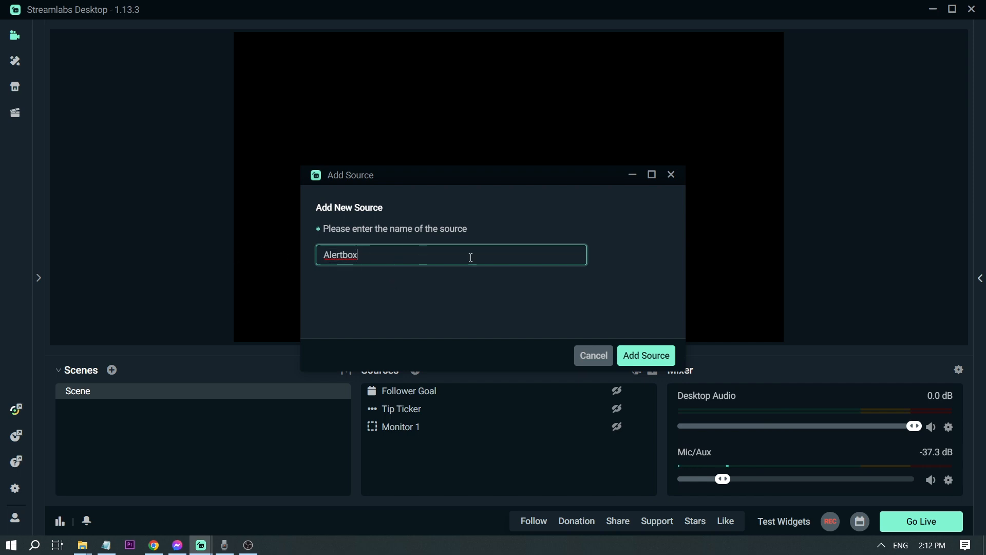
double_click(340, 255)
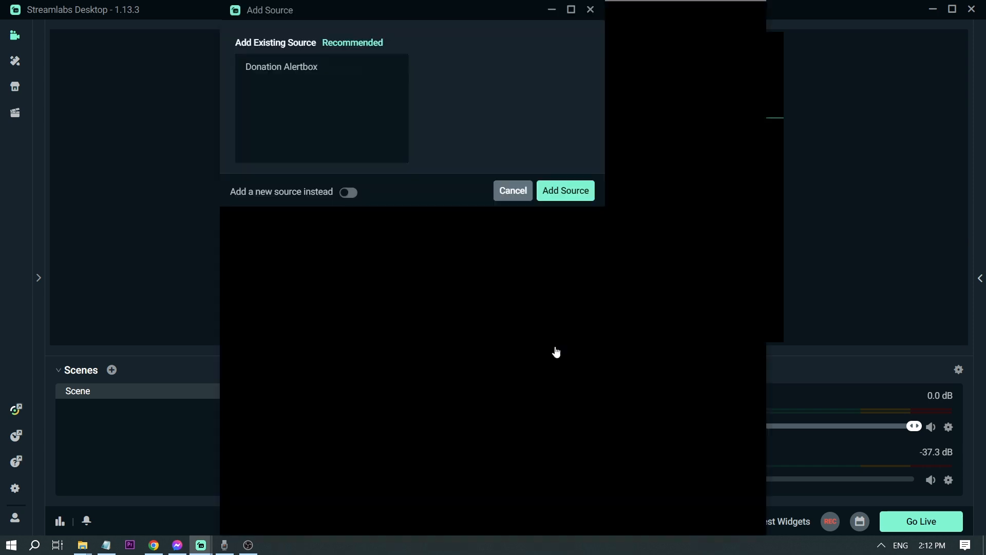
- Add the existing Donation Alertbox, play a test donation alert, and show Donation settings
left_click(566, 191)
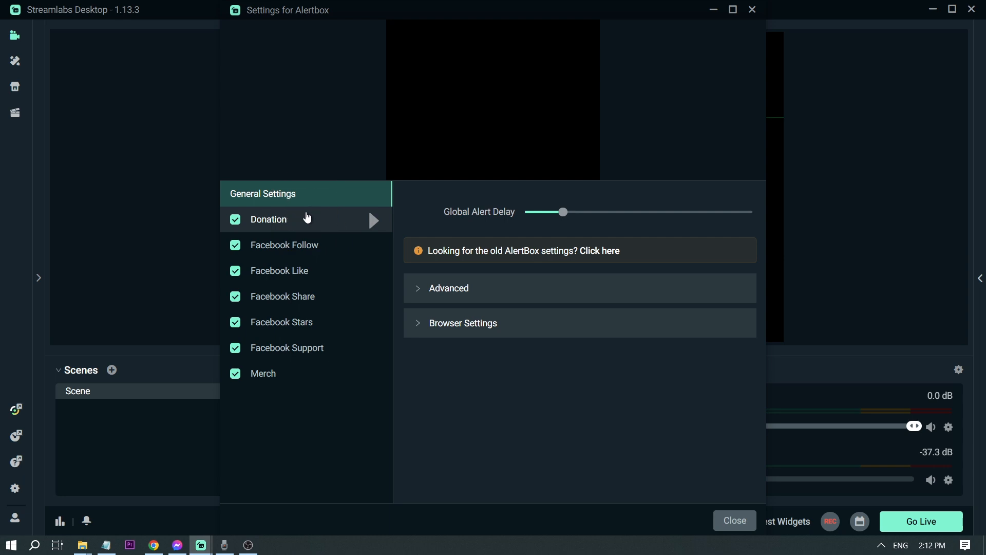
mouse_move(276, 283)
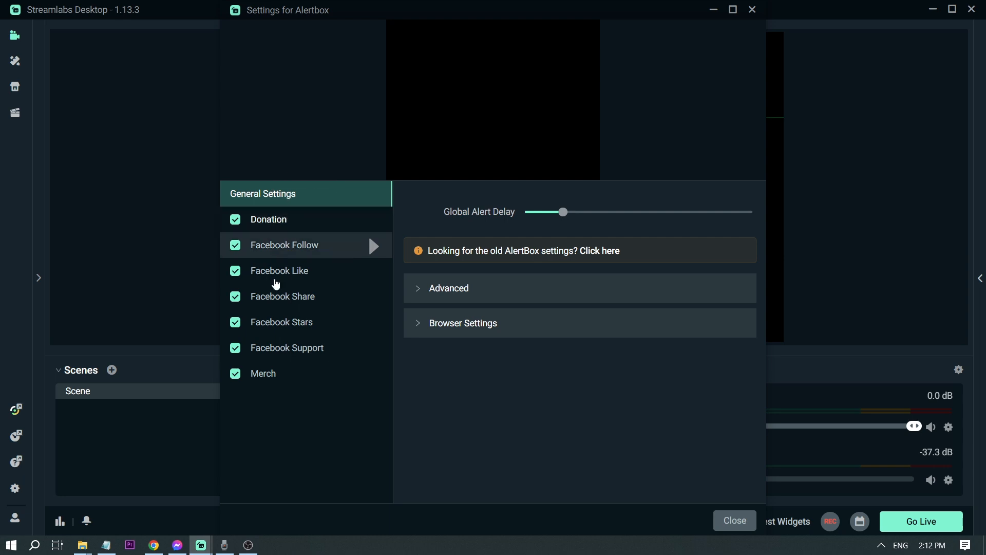
mouse_move(316, 222)
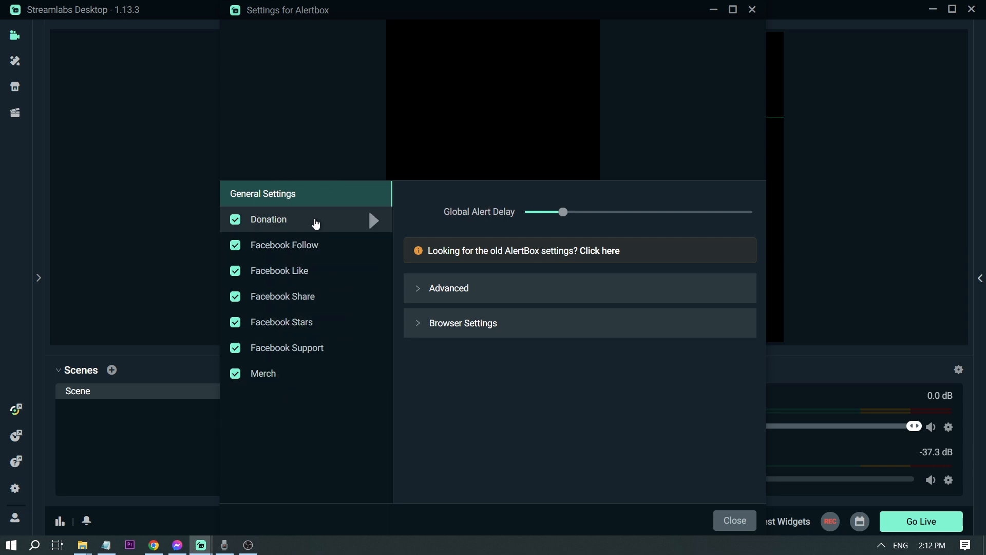
mouse_move(373, 221)
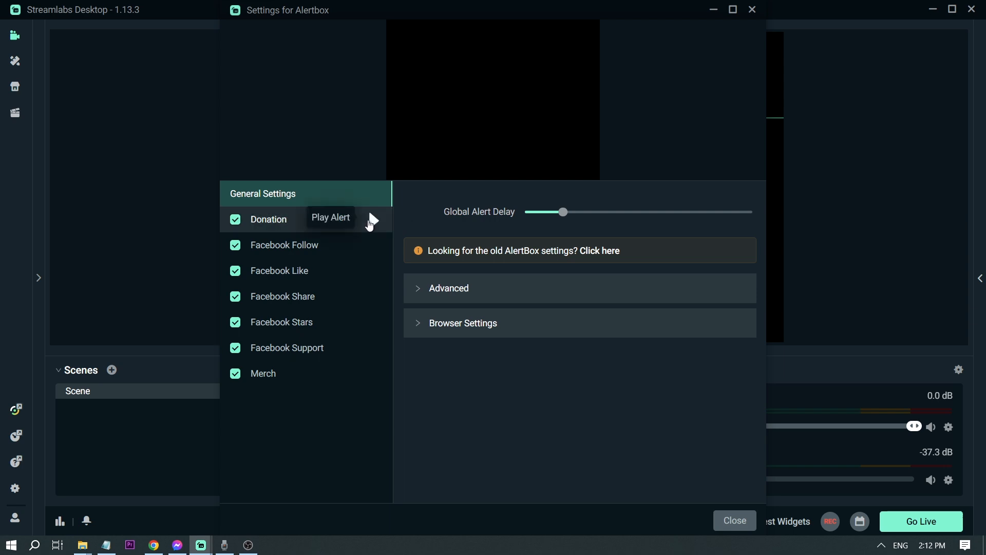
left_click(373, 220)
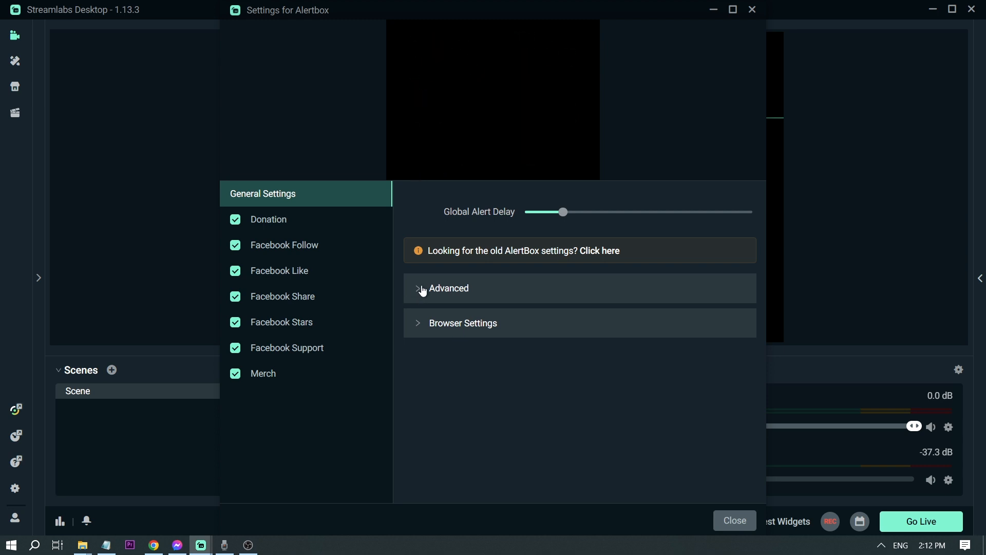
mouse_move(288, 220)
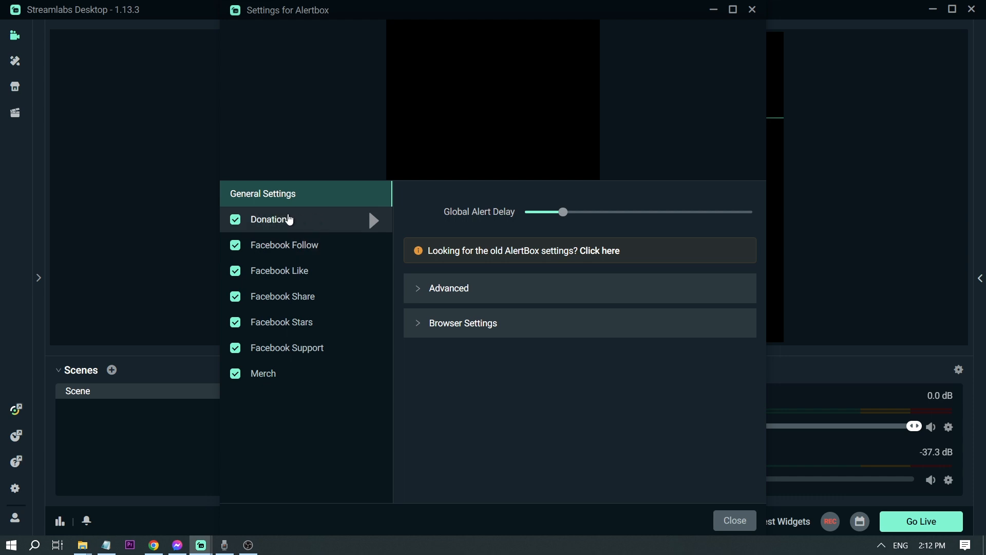
left_click(269, 220)
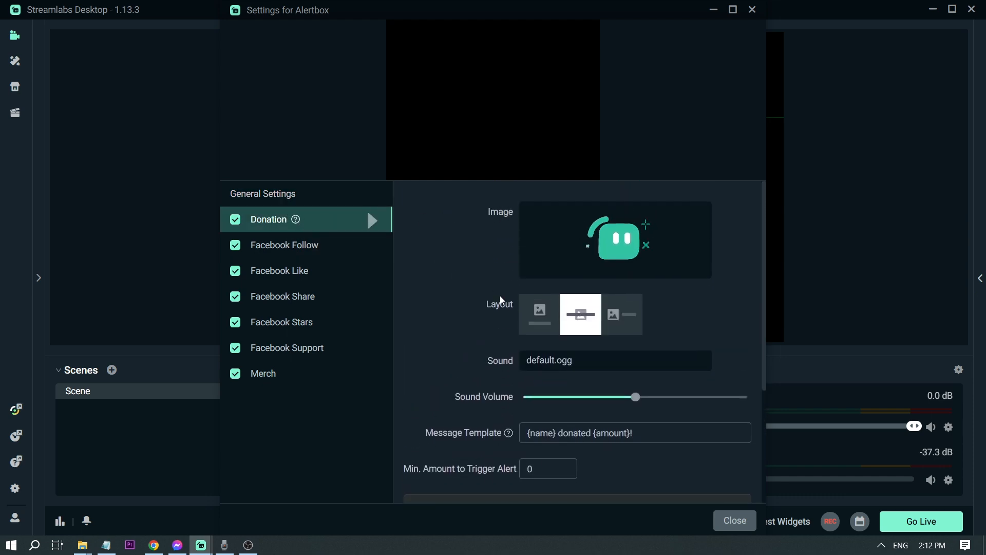
- Set the Donation alert layout to image beside text and bring up the Media Gallery
left_click(539, 314)
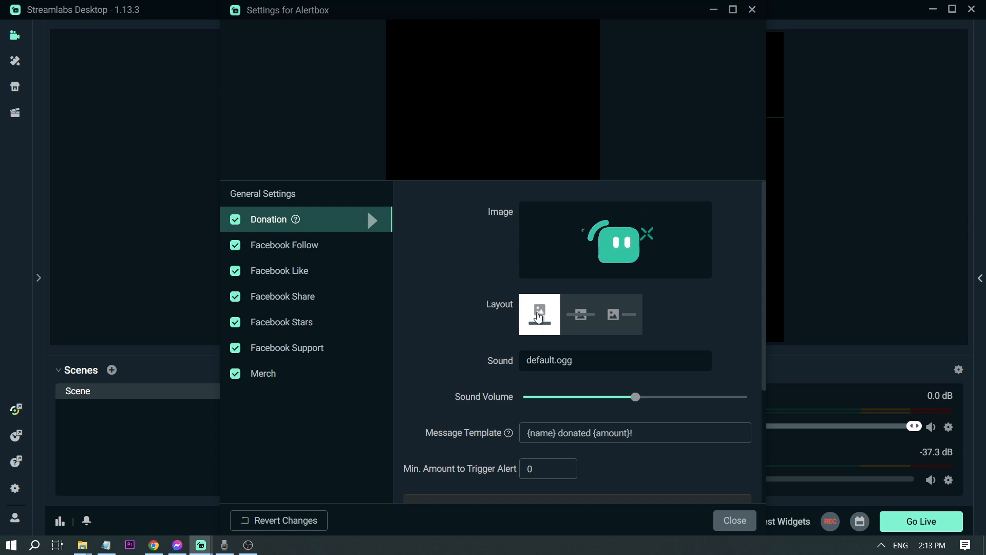
left_click(581, 314)
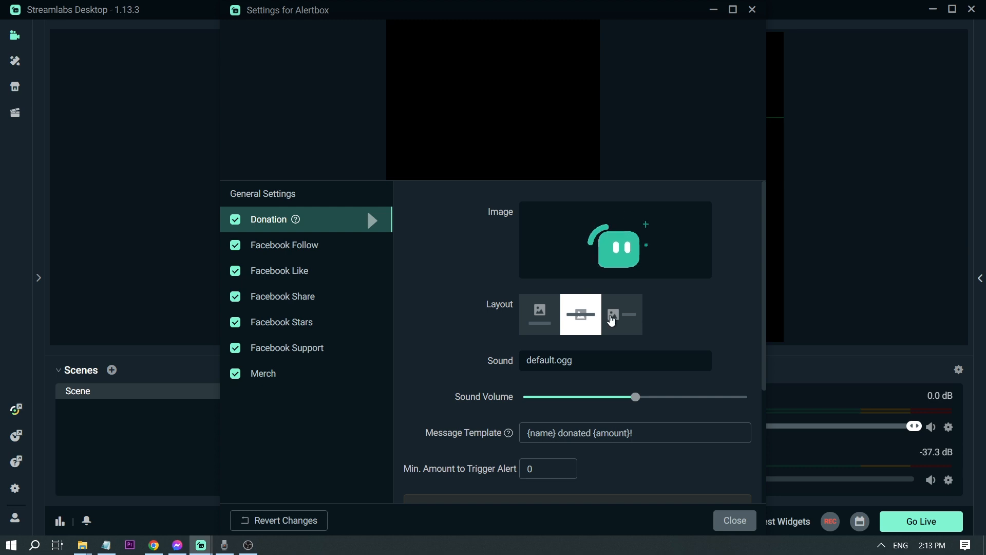
left_click(622, 315)
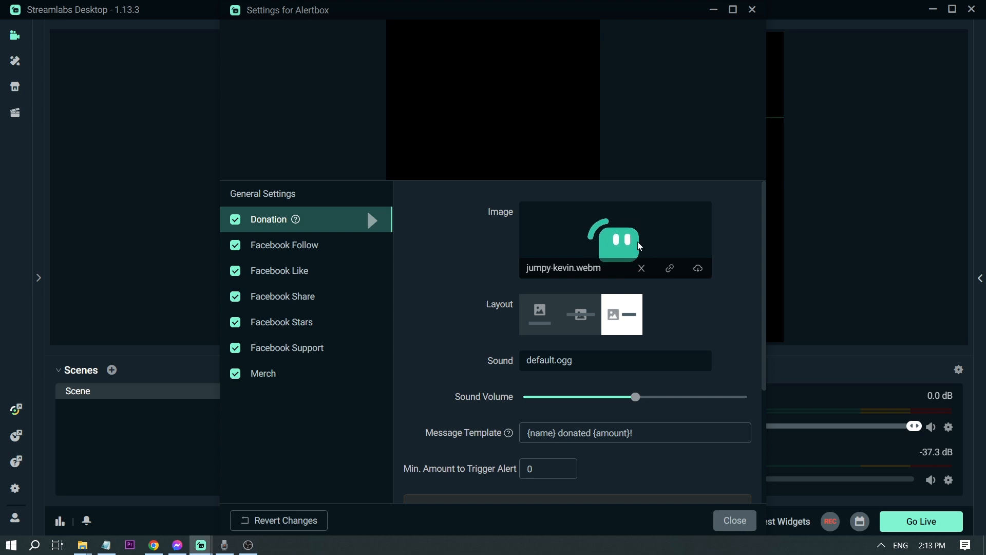
mouse_move(699, 269)
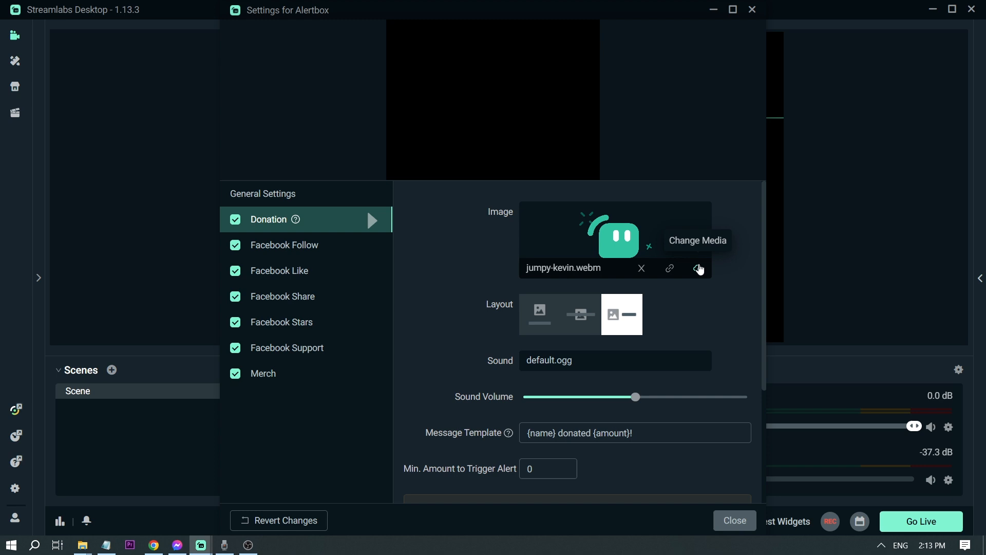
left_click(701, 268)
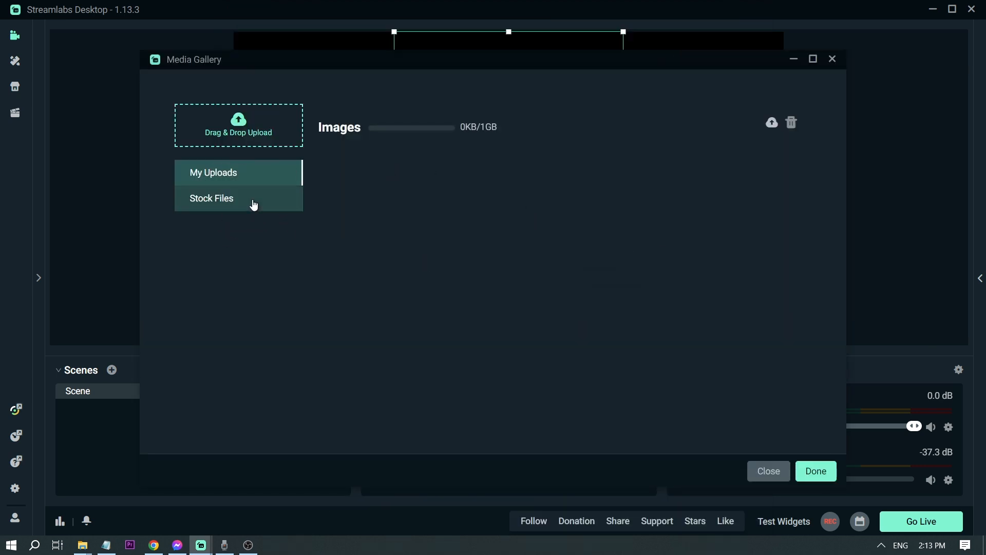
- Make the stock Dollar-Sign.gif animation the donation alert image
left_click(211, 199)
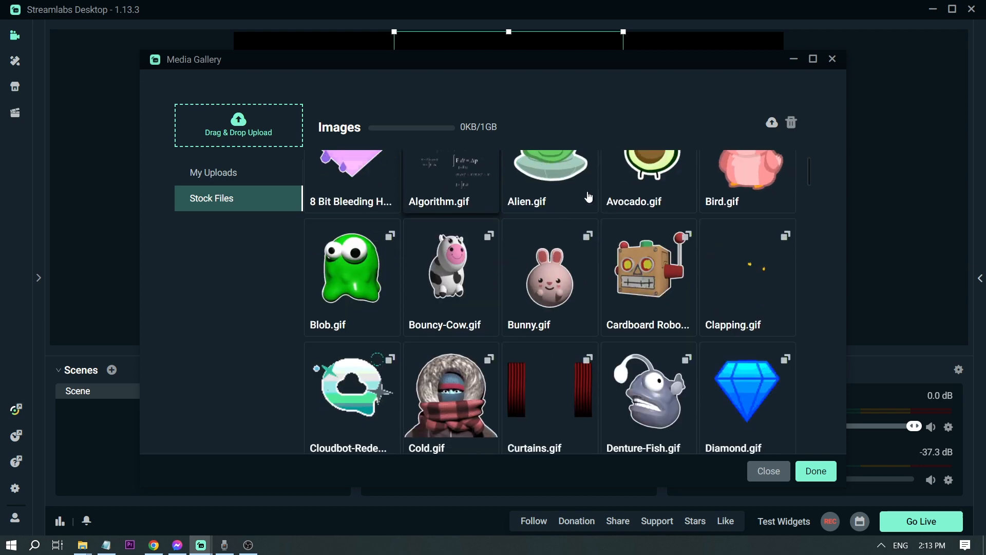
scroll("down", 3)
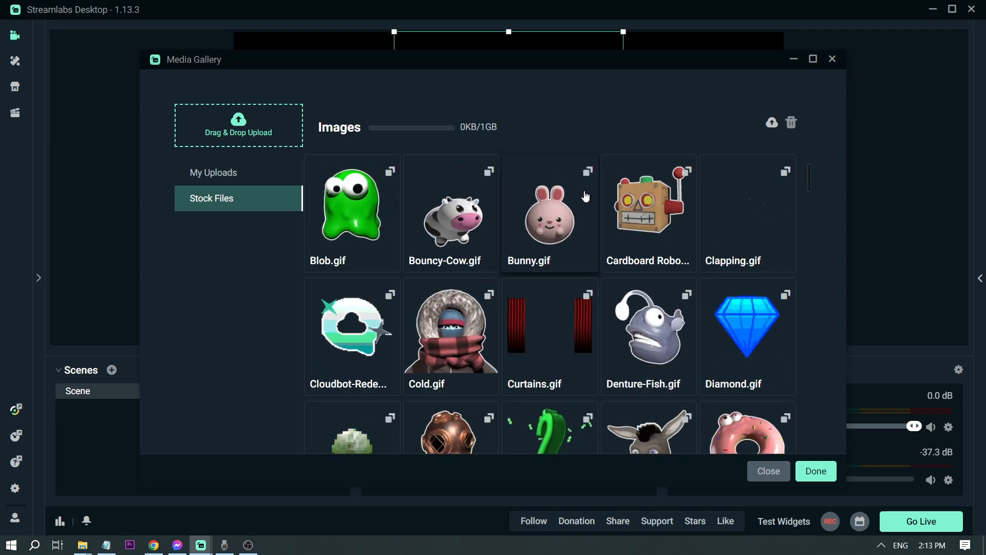
scroll("down", 3)
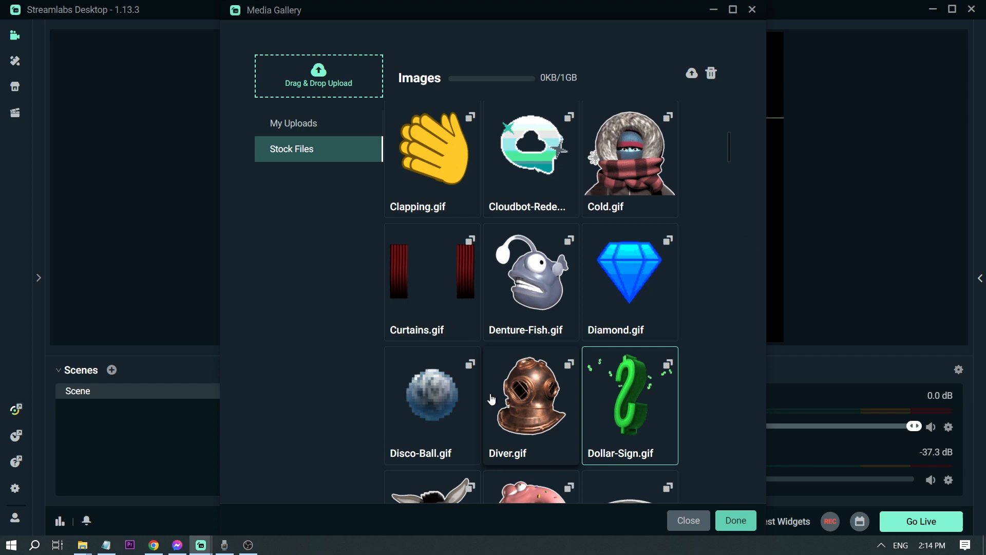
left_click(736, 520)
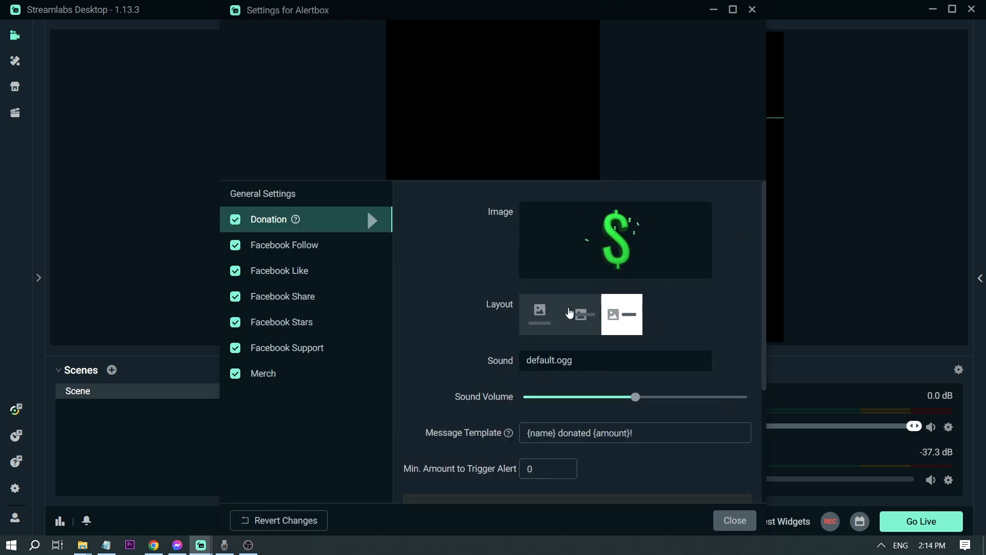
- Switch the Donation layout to text over image, then preview the dollar-sign alert
left_click(580, 314)
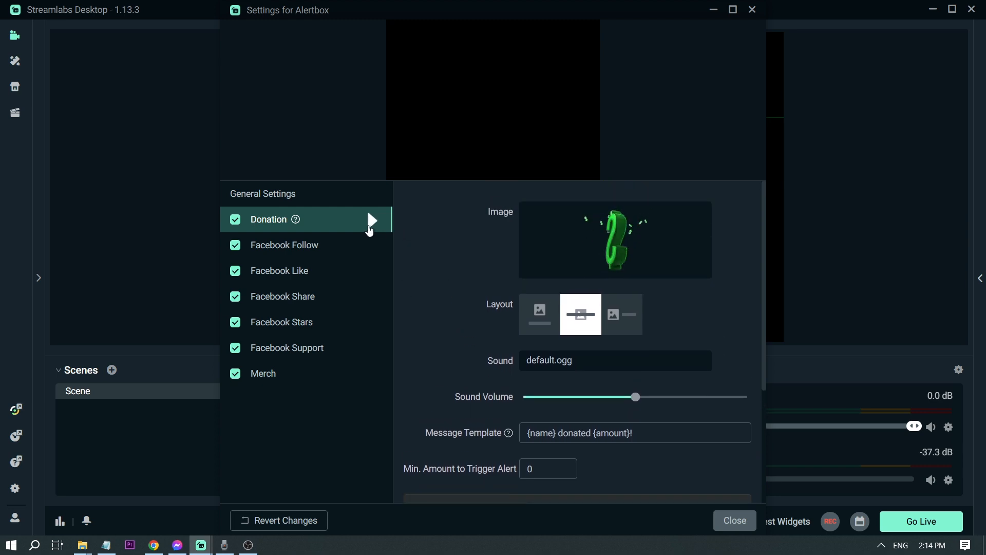
left_click(372, 220)
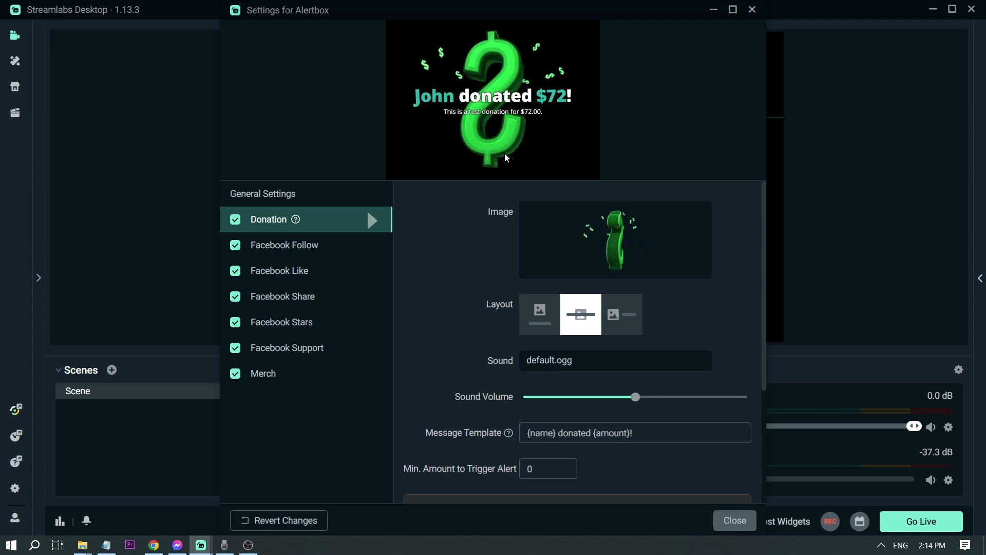
scroll("down", 3)
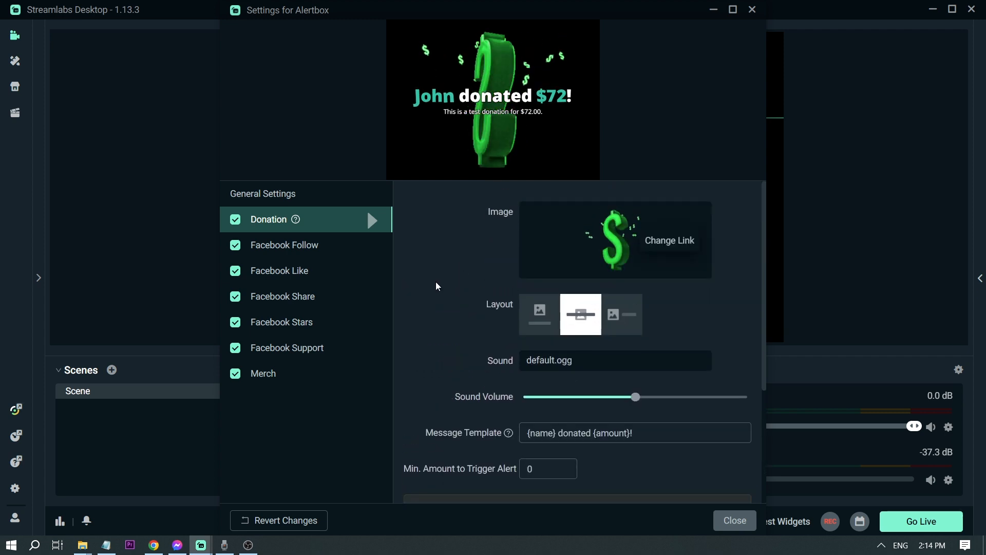
scroll("down", 3)
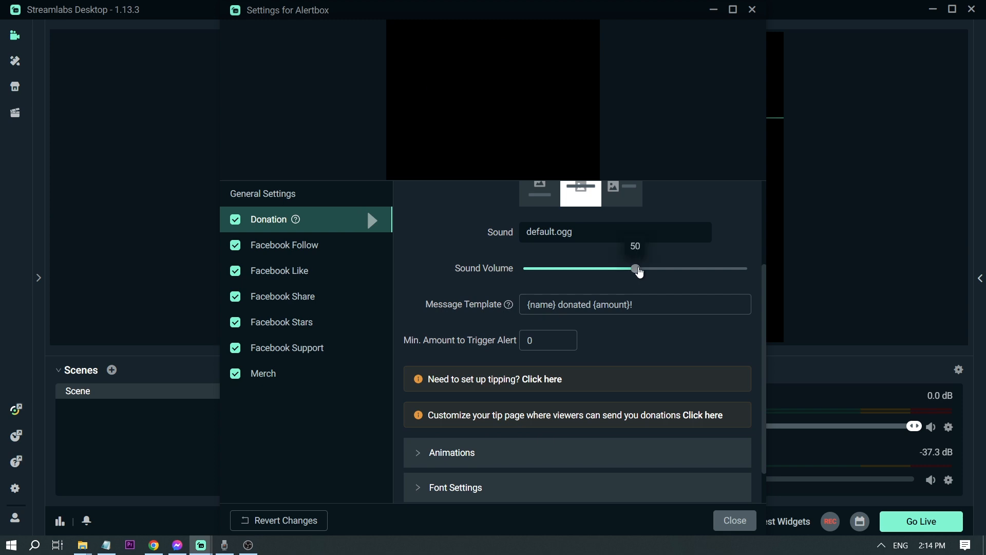
- Set the donation alert sound volume to 63
left_click_drag(636, 268, 665, 269)
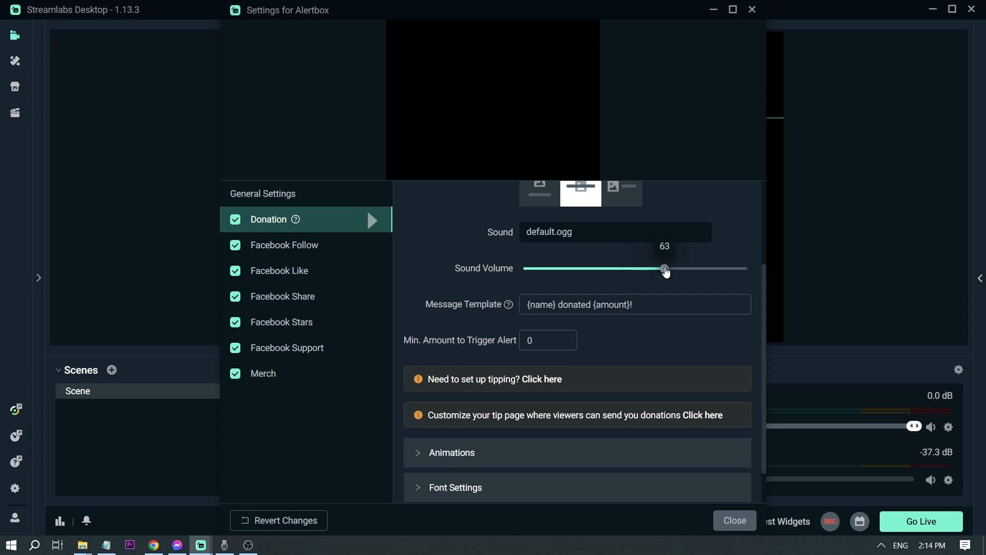
left_click_drag(666, 269, 661, 269)
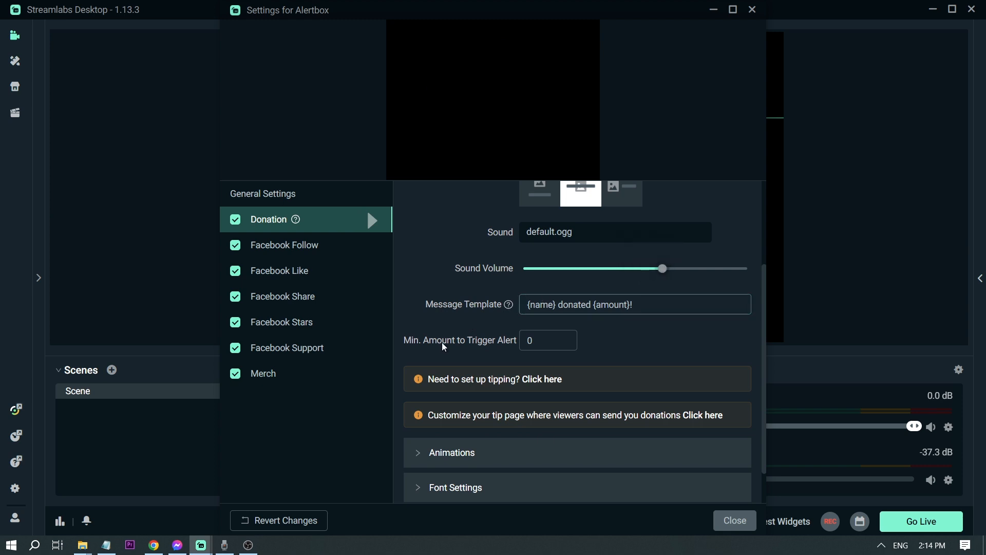
scroll("down", 3)
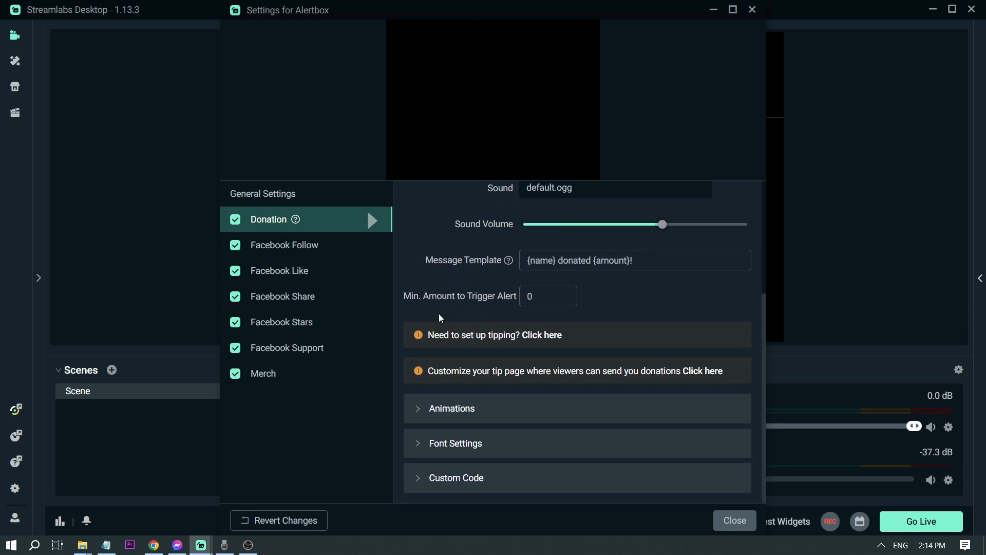
left_click(543, 296)
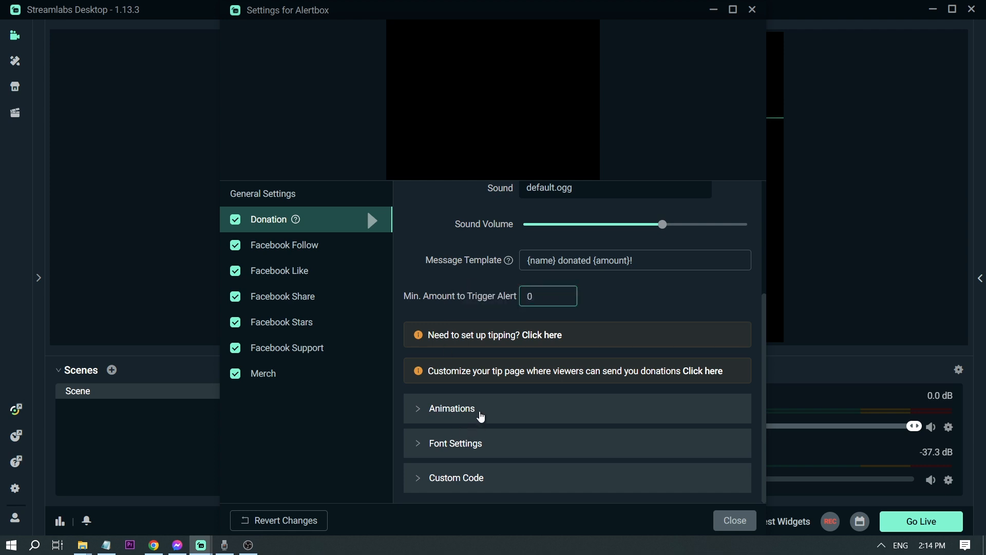
- Review the donation Animations and Font Settings, then close the Alertbox settings
left_click(452, 408)
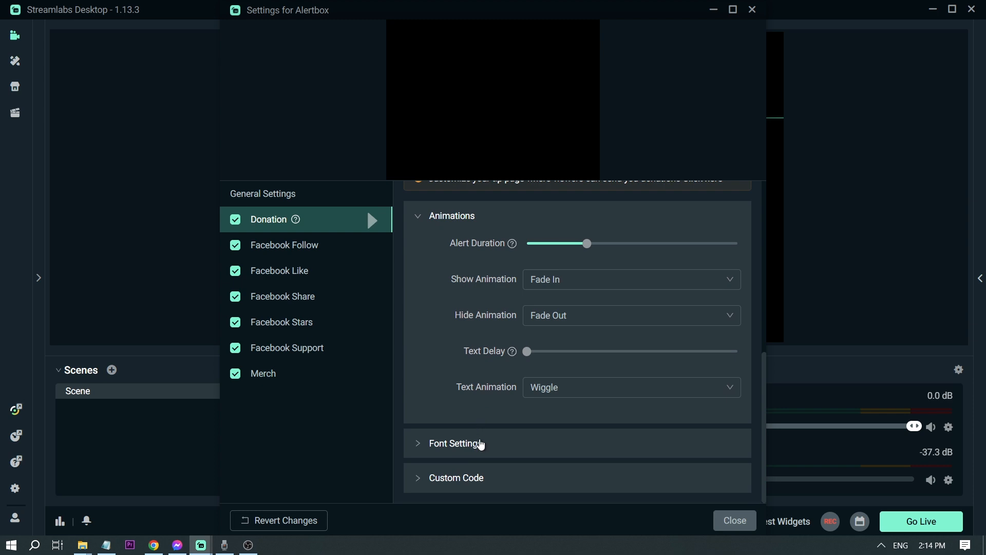
left_click(455, 444)
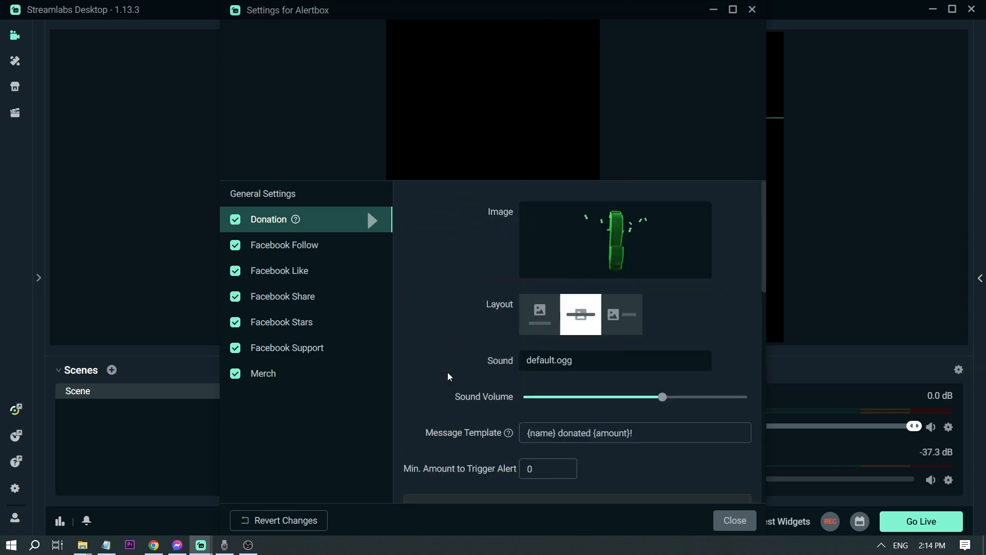
scroll("down", 3)
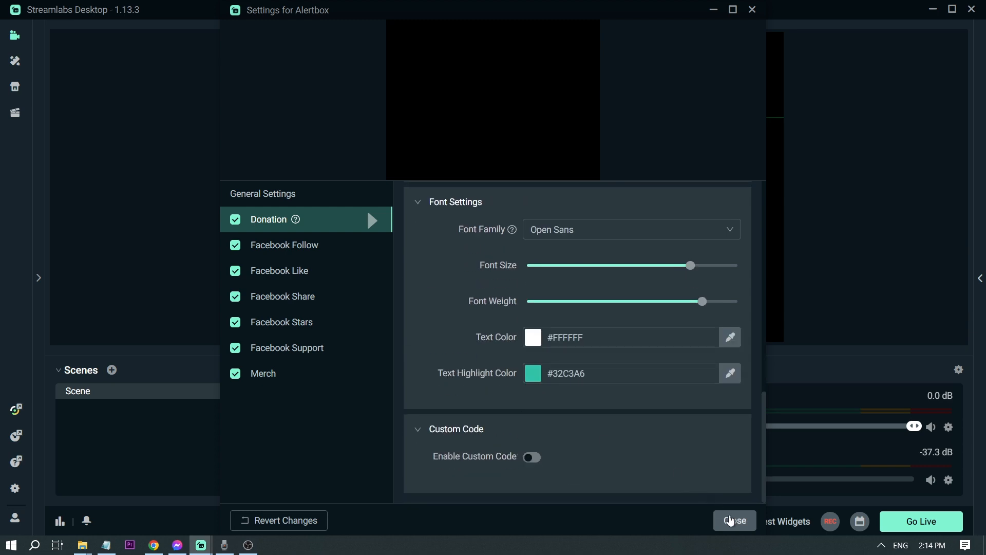
left_click(735, 521)
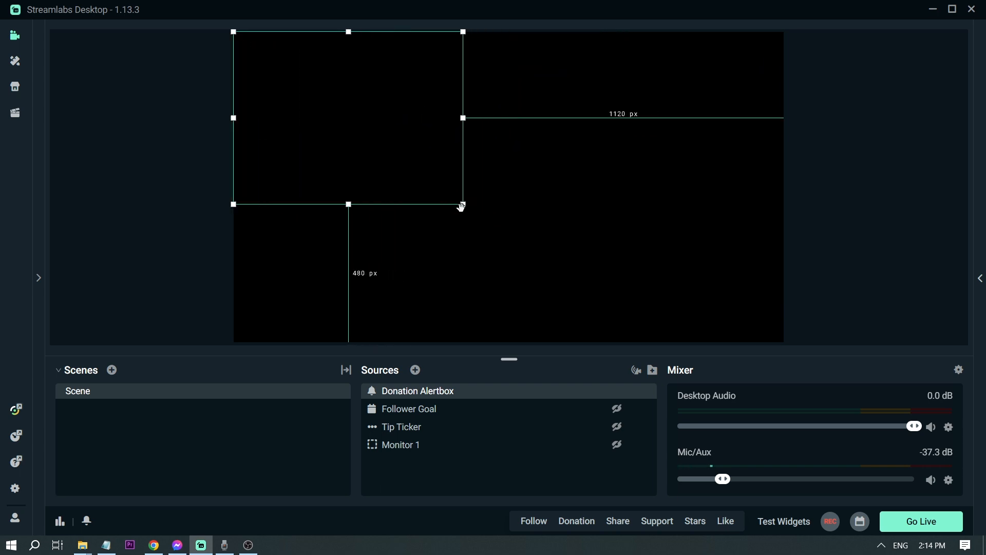
- Shrink the Donation Alertbox in the top-left corner and show the Test Widgets options
left_click_drag(462, 205, 448, 194)
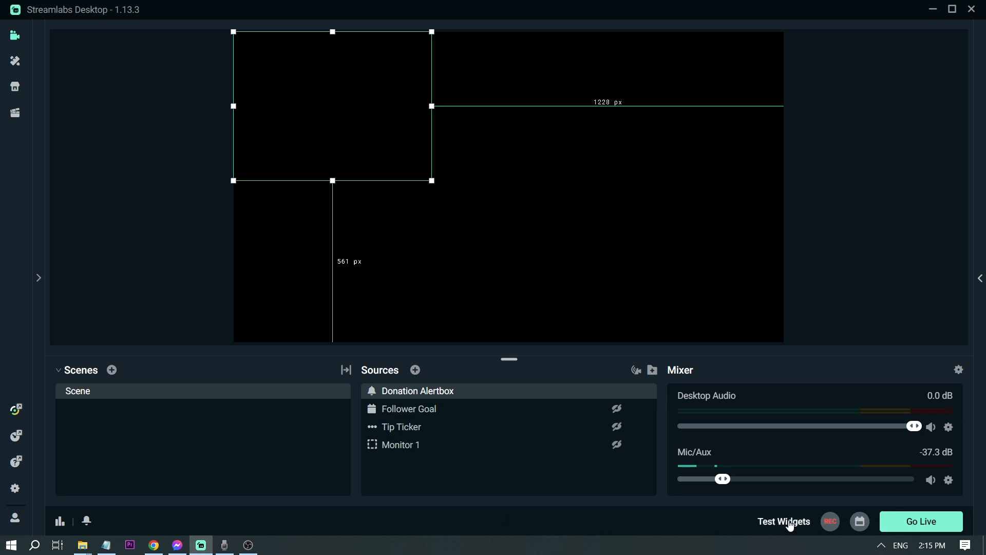
left_click(784, 521)
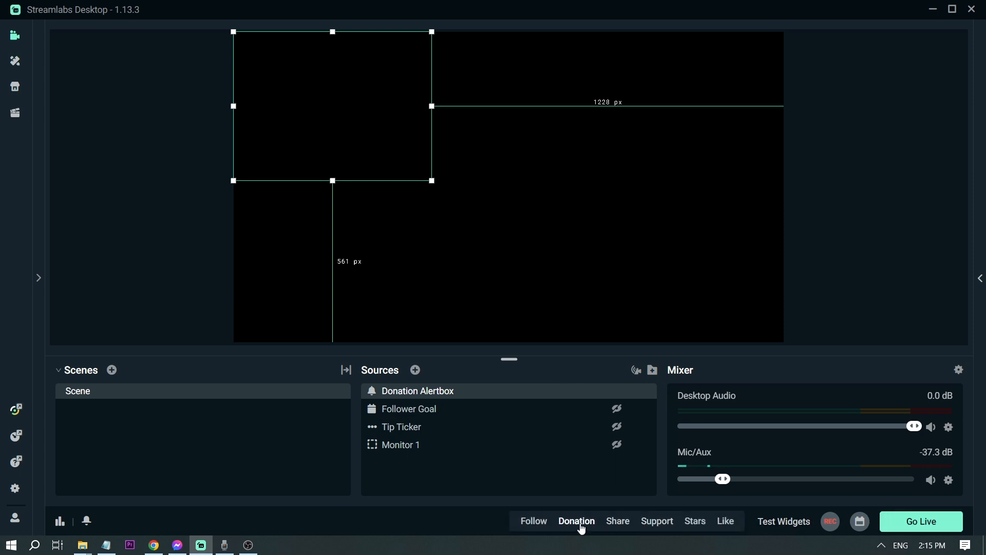
- Test a donation alert, shrink the alertbox further, then test two follow alerts
left_click(577, 521)
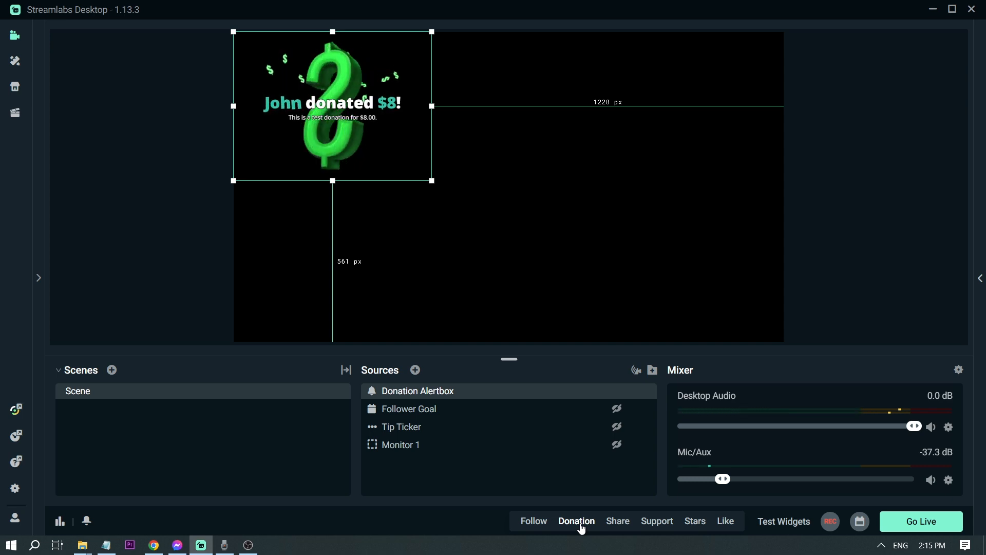
left_click_drag(432, 179, 390, 150)
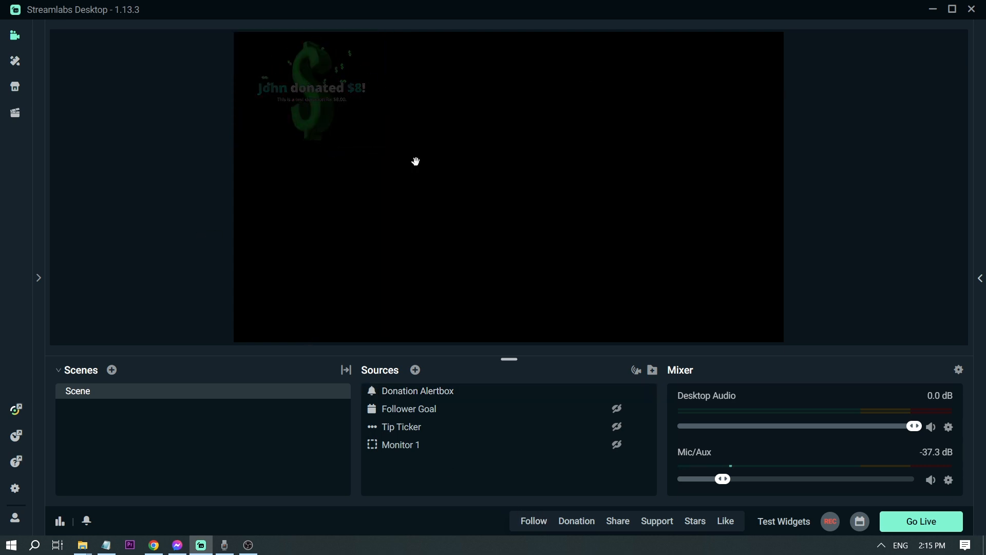
left_click(418, 391)
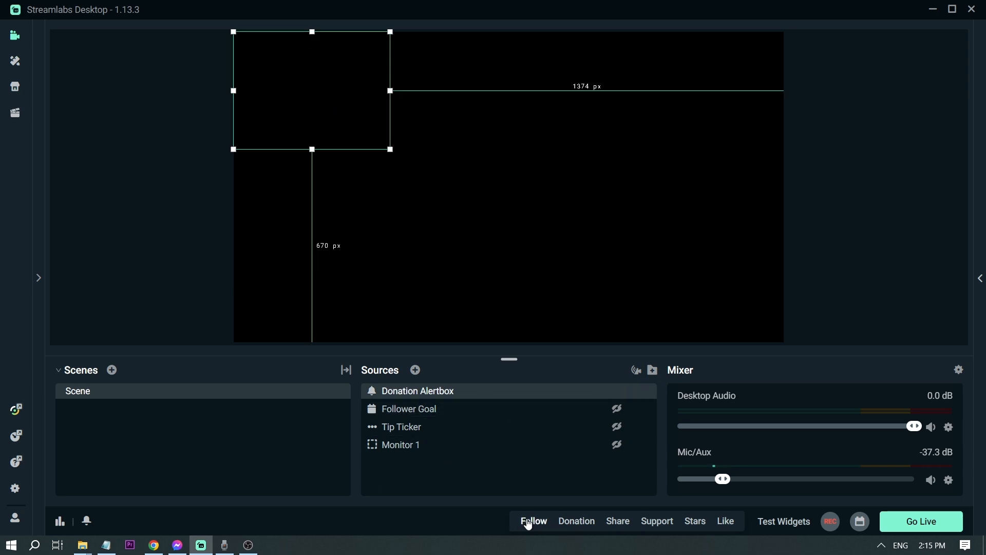
left_click(533, 521)
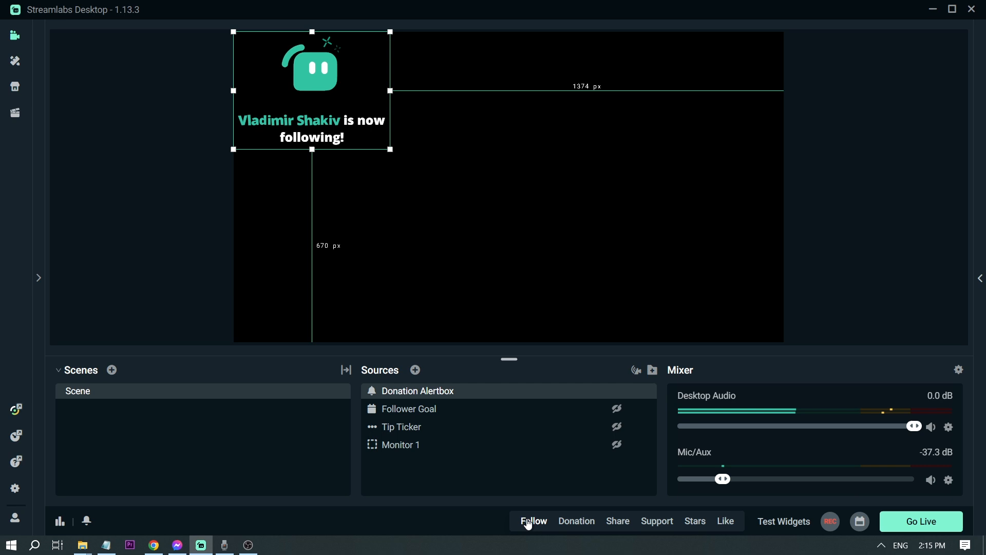
left_click(618, 521)
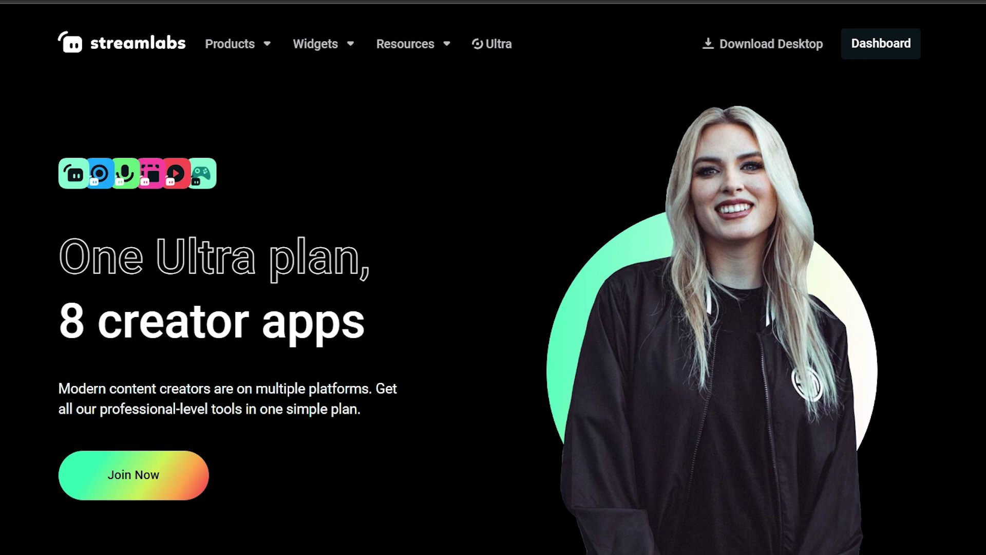
- Scroll down the Cross Clip page to its editor mode section
scroll("down", 3)
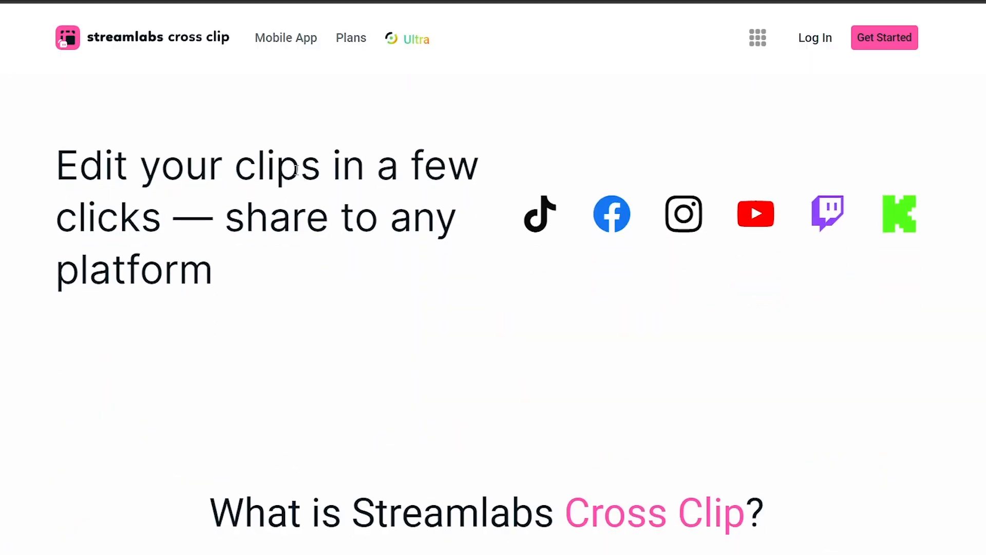
scroll("down", 3)
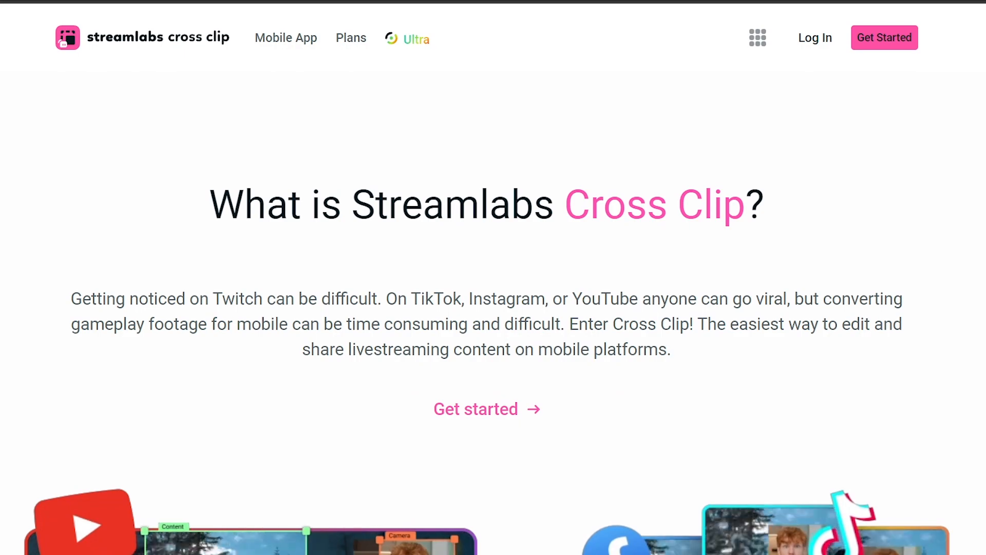
scroll("down", 3)
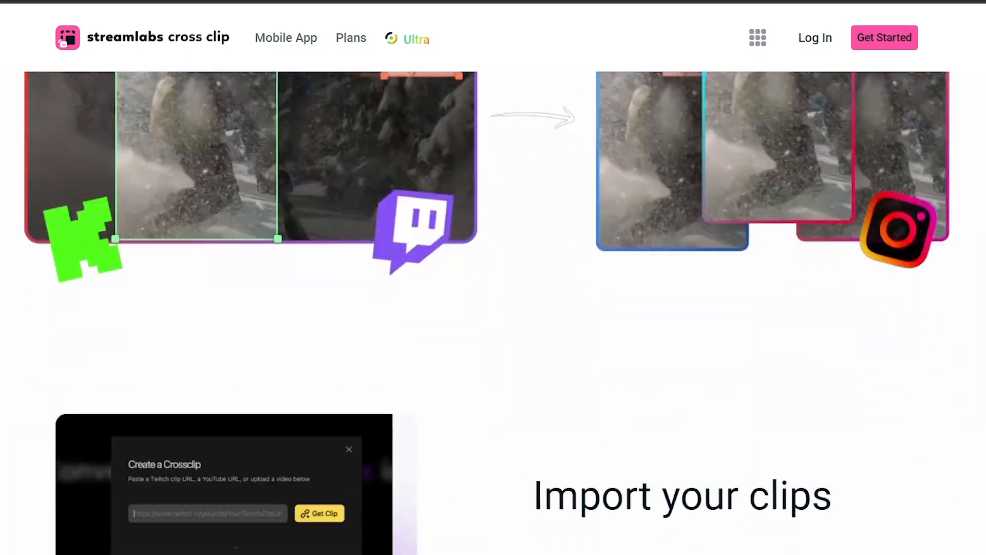
scroll("down", 3)
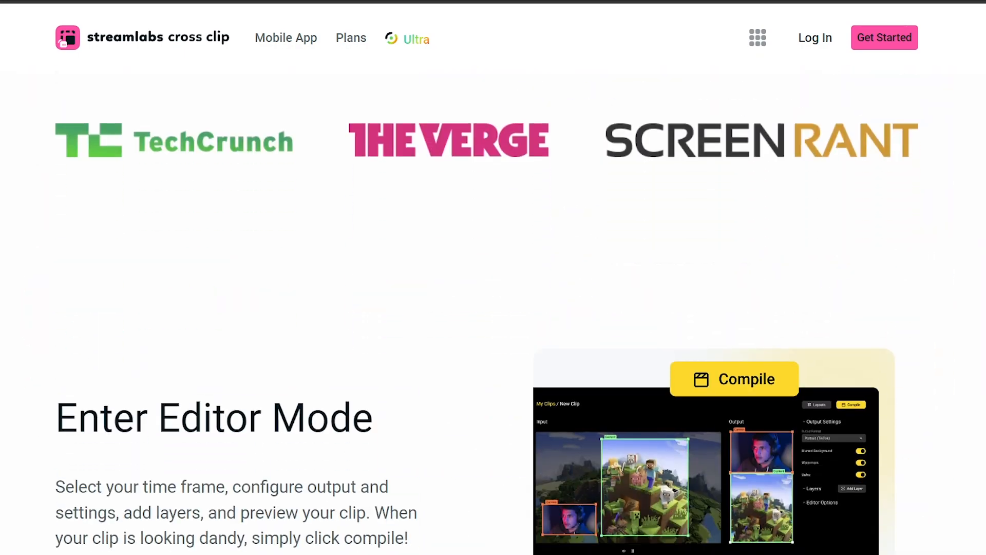